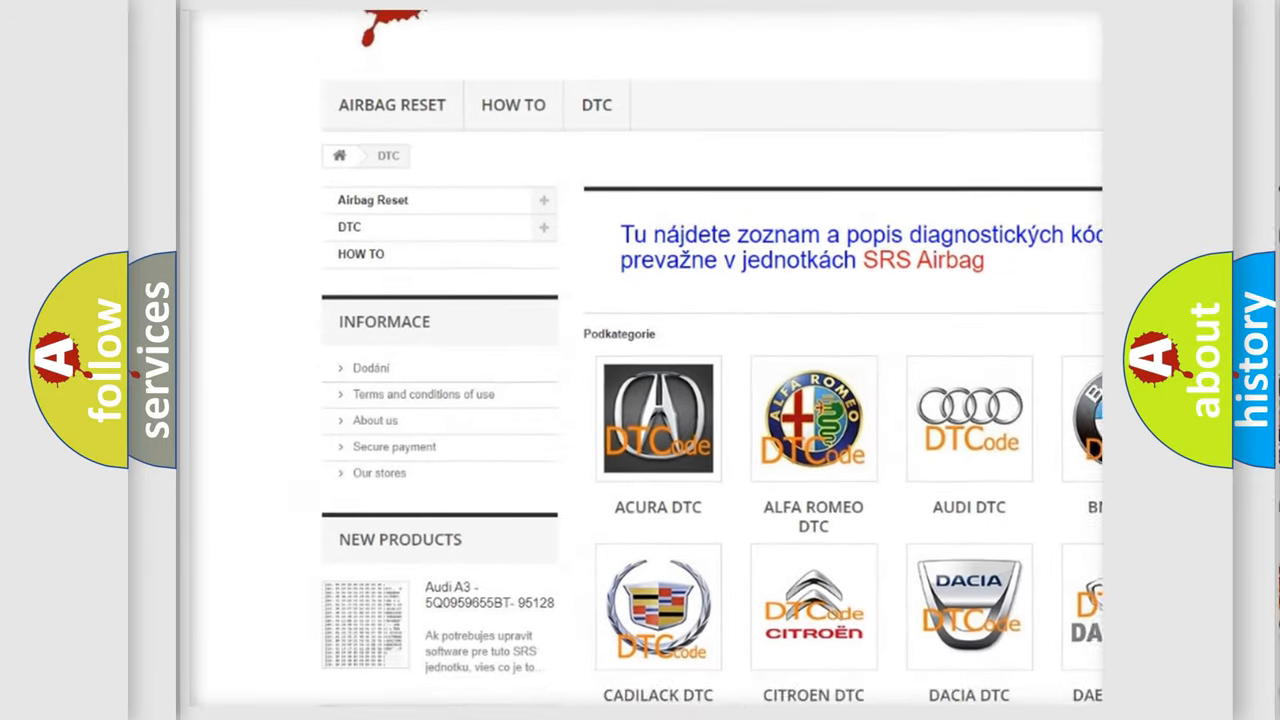
pyautogui.scroll(-3)
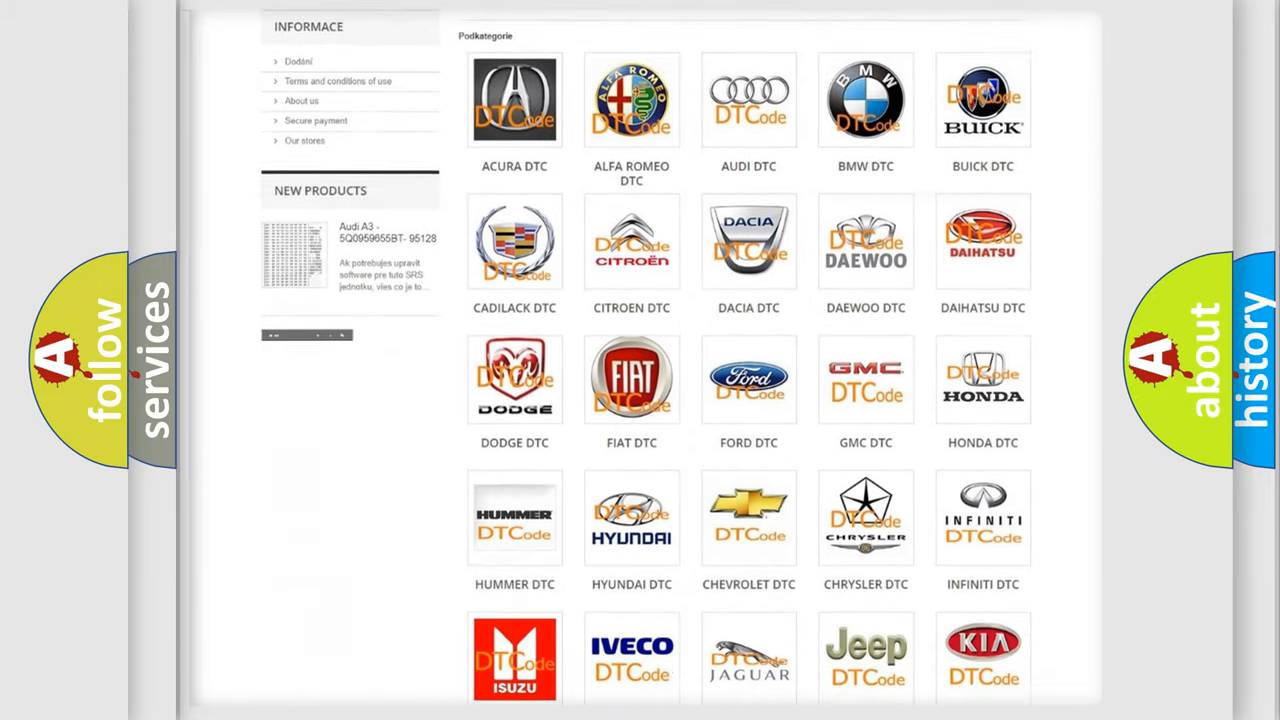
pyautogui.scroll(-3)
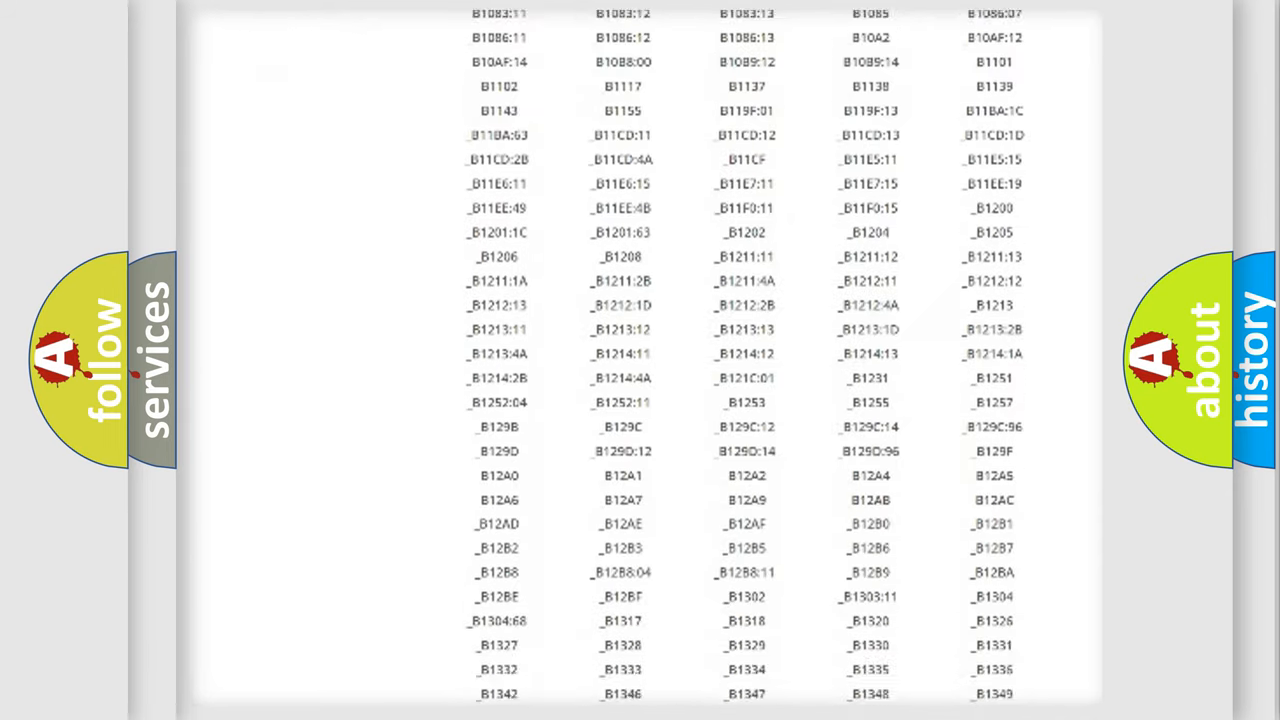
pyautogui.scroll(-3)
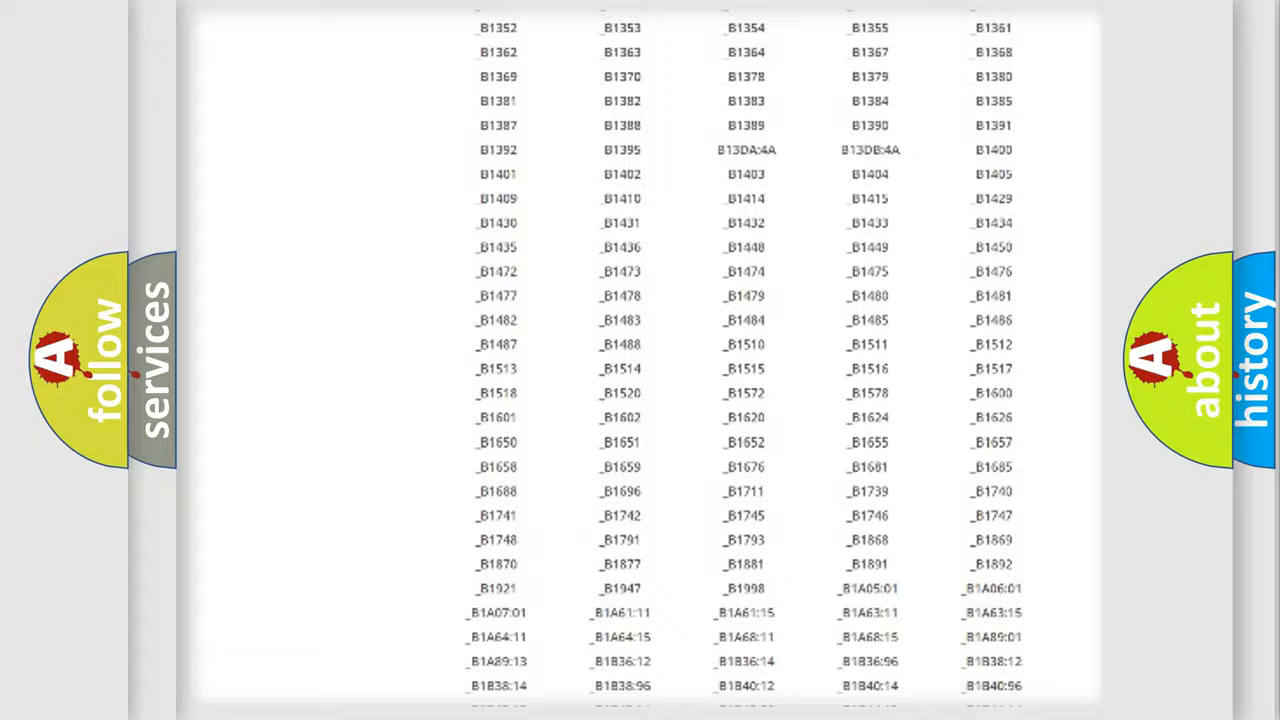